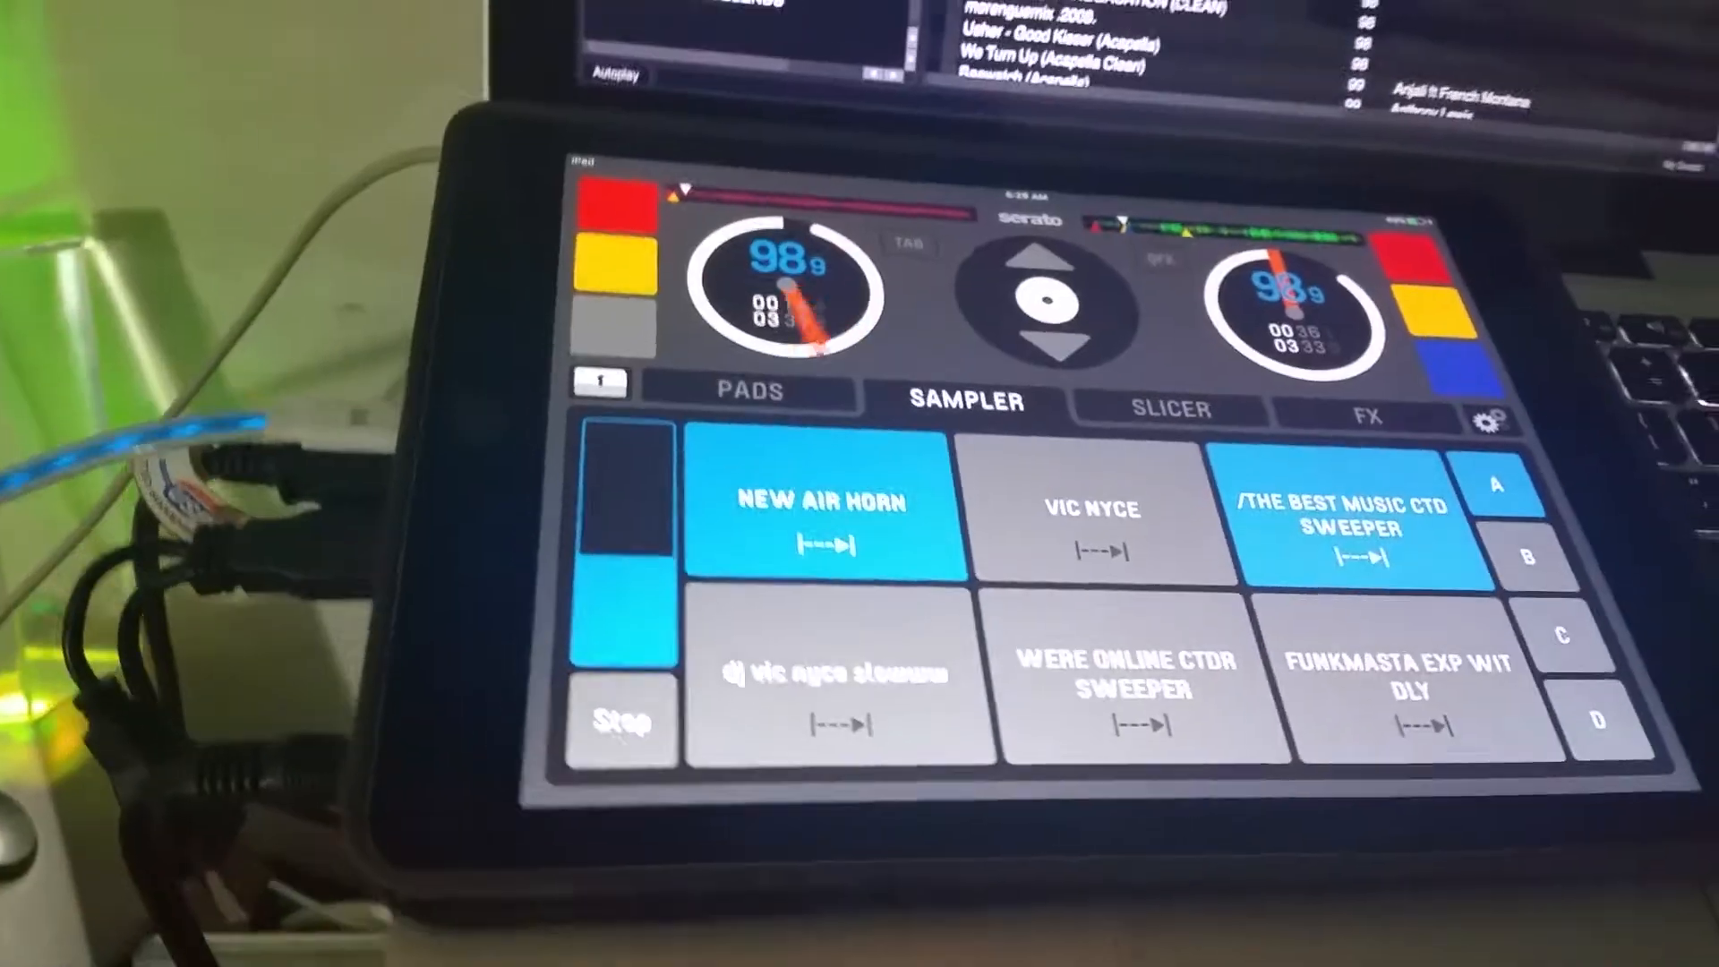
# - Fire a bank A sample pad over the playing decks
pyautogui.click(832, 691)
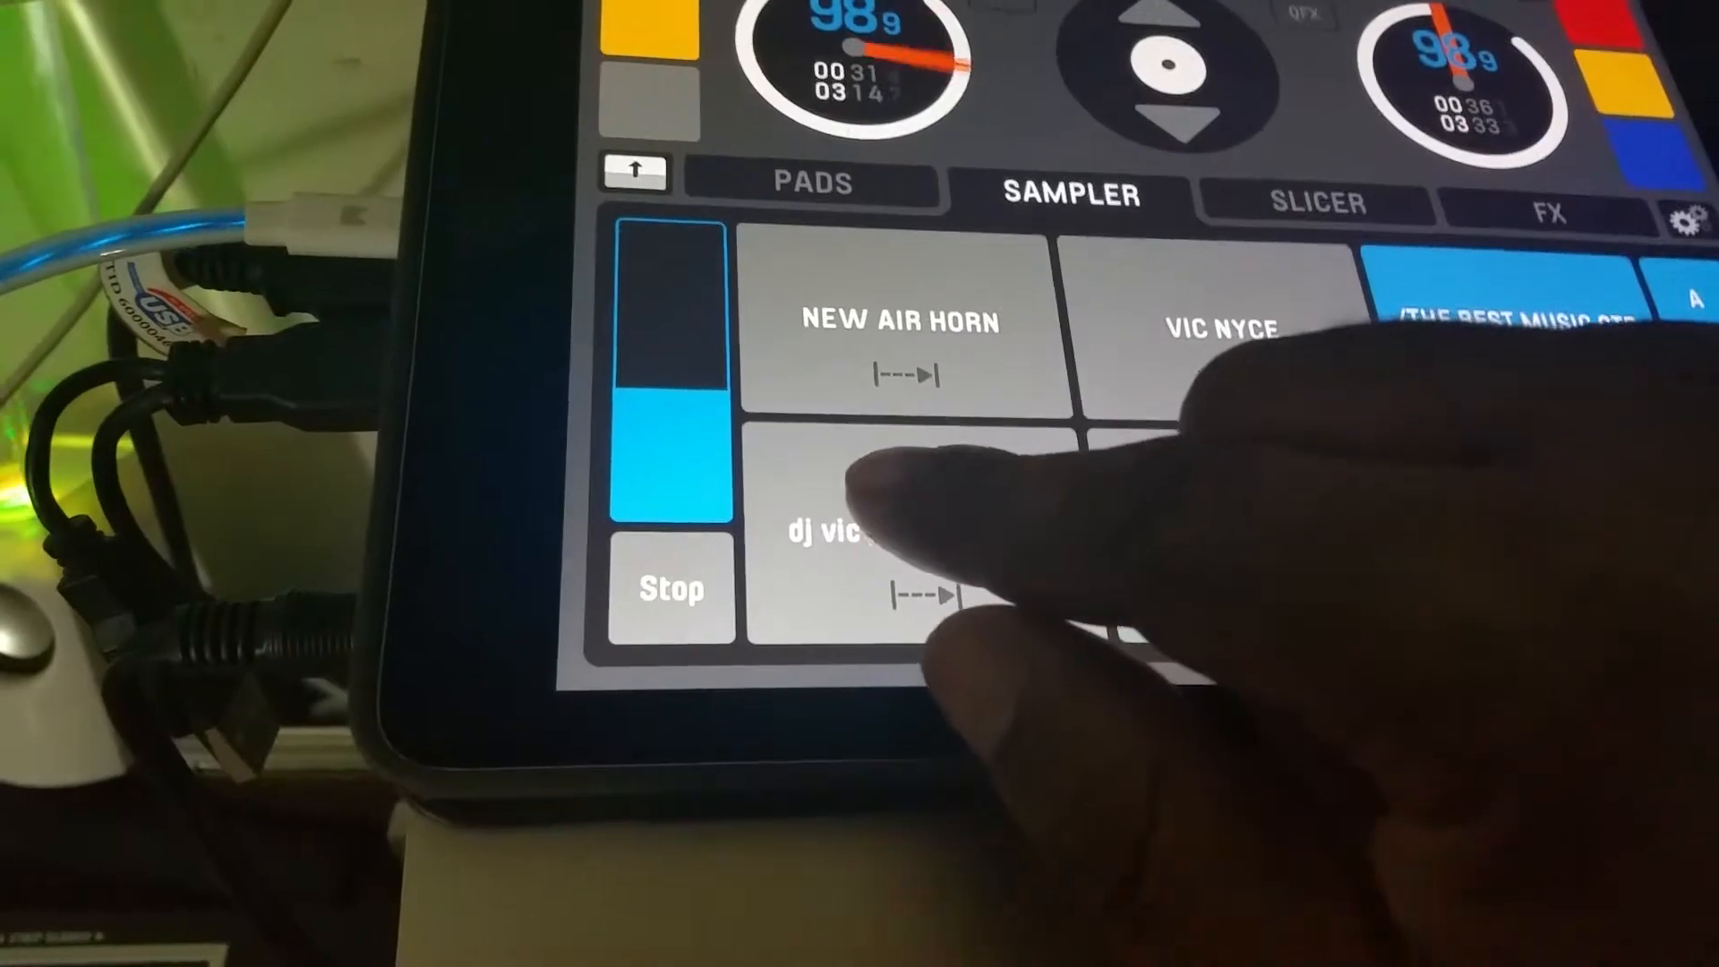
# - Trigger the dj vic nyce sample pad over the mix
pyautogui.click(855, 537)
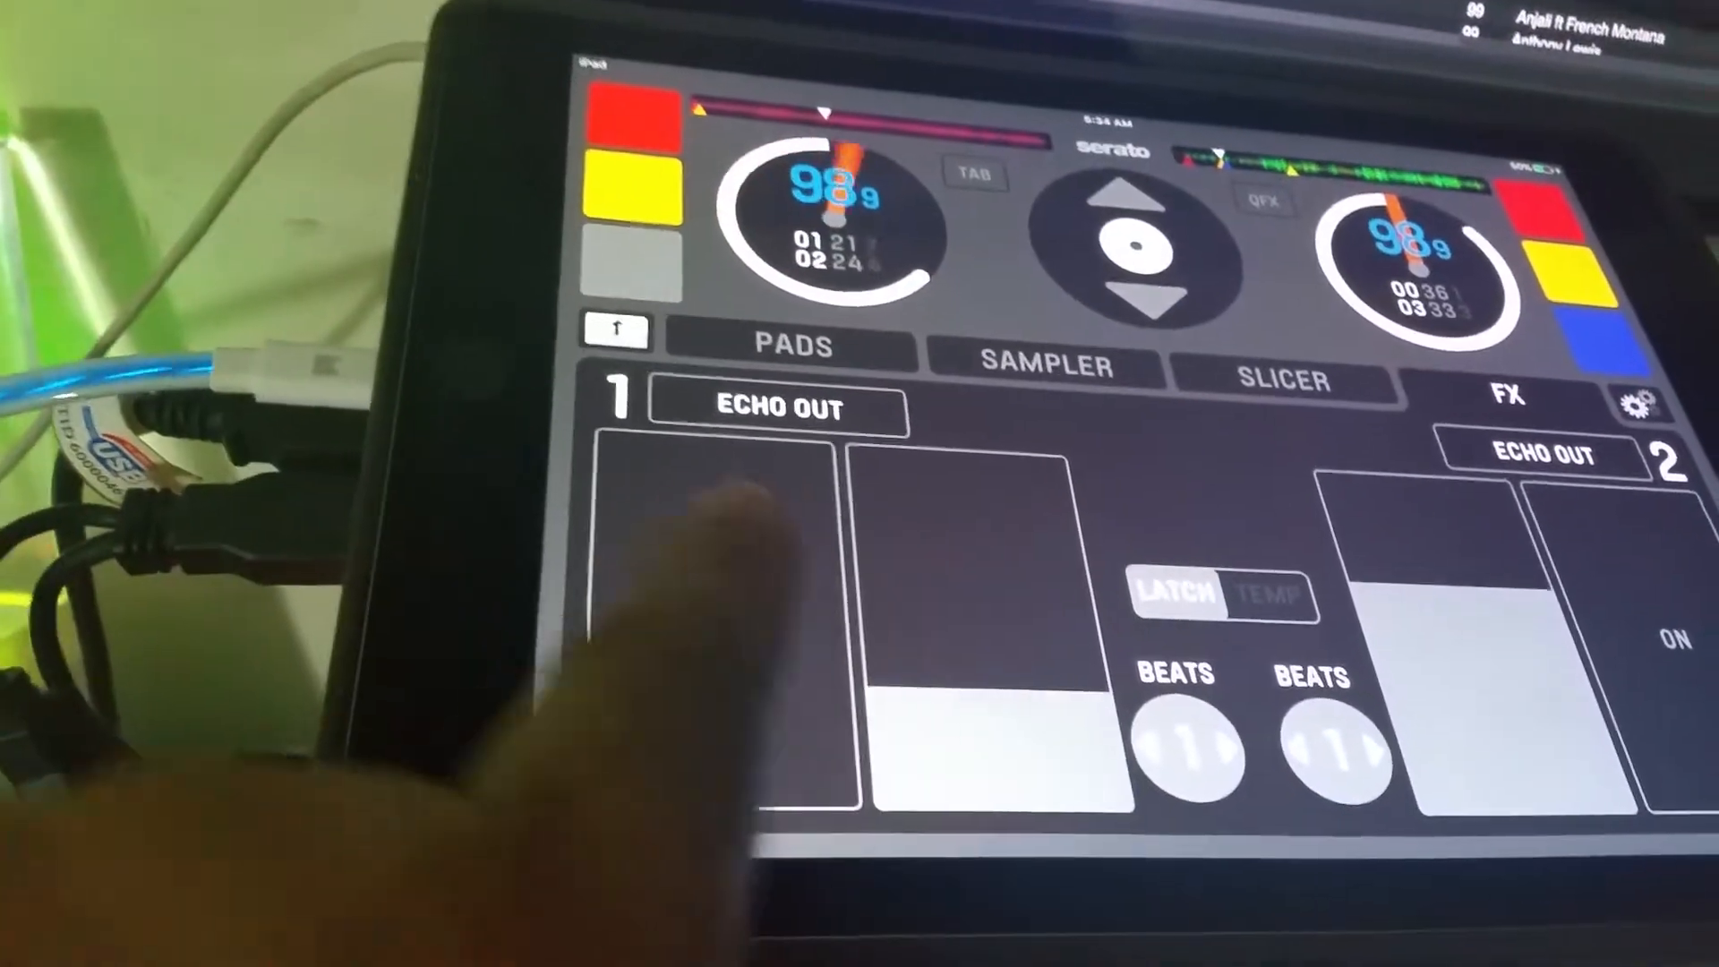
# - Engage Echo Out on effect unit 1 and adjust its level slider
pyautogui.click(658, 603)
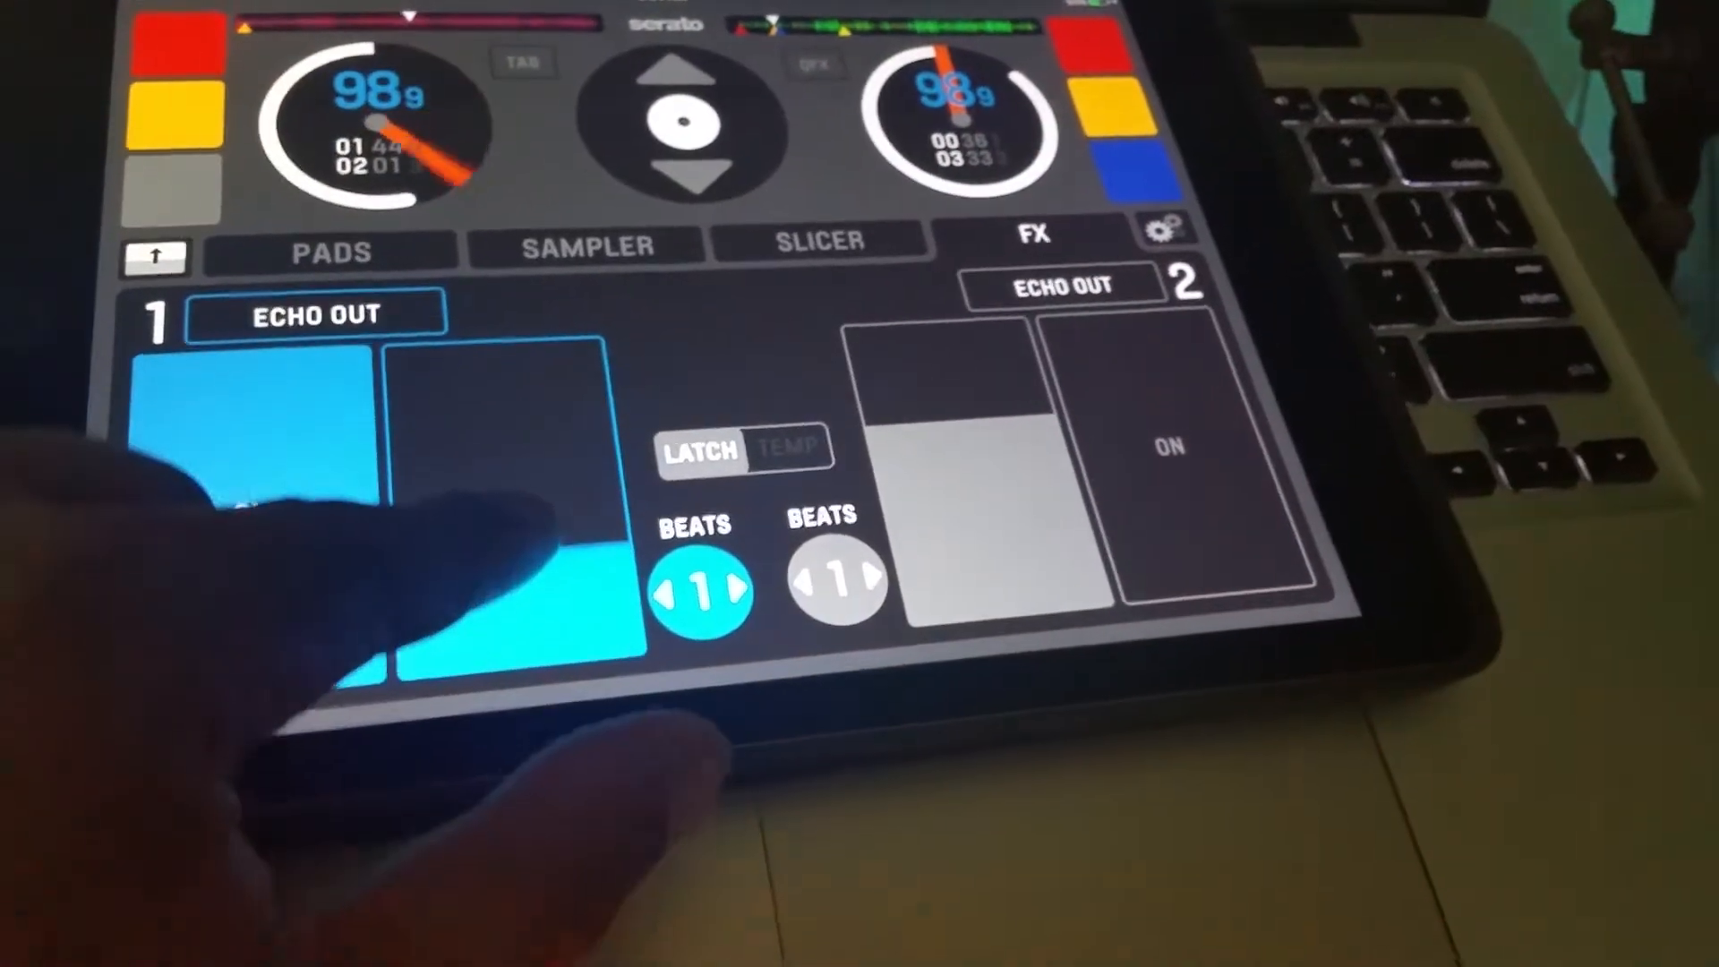
pyautogui.click(264, 493)
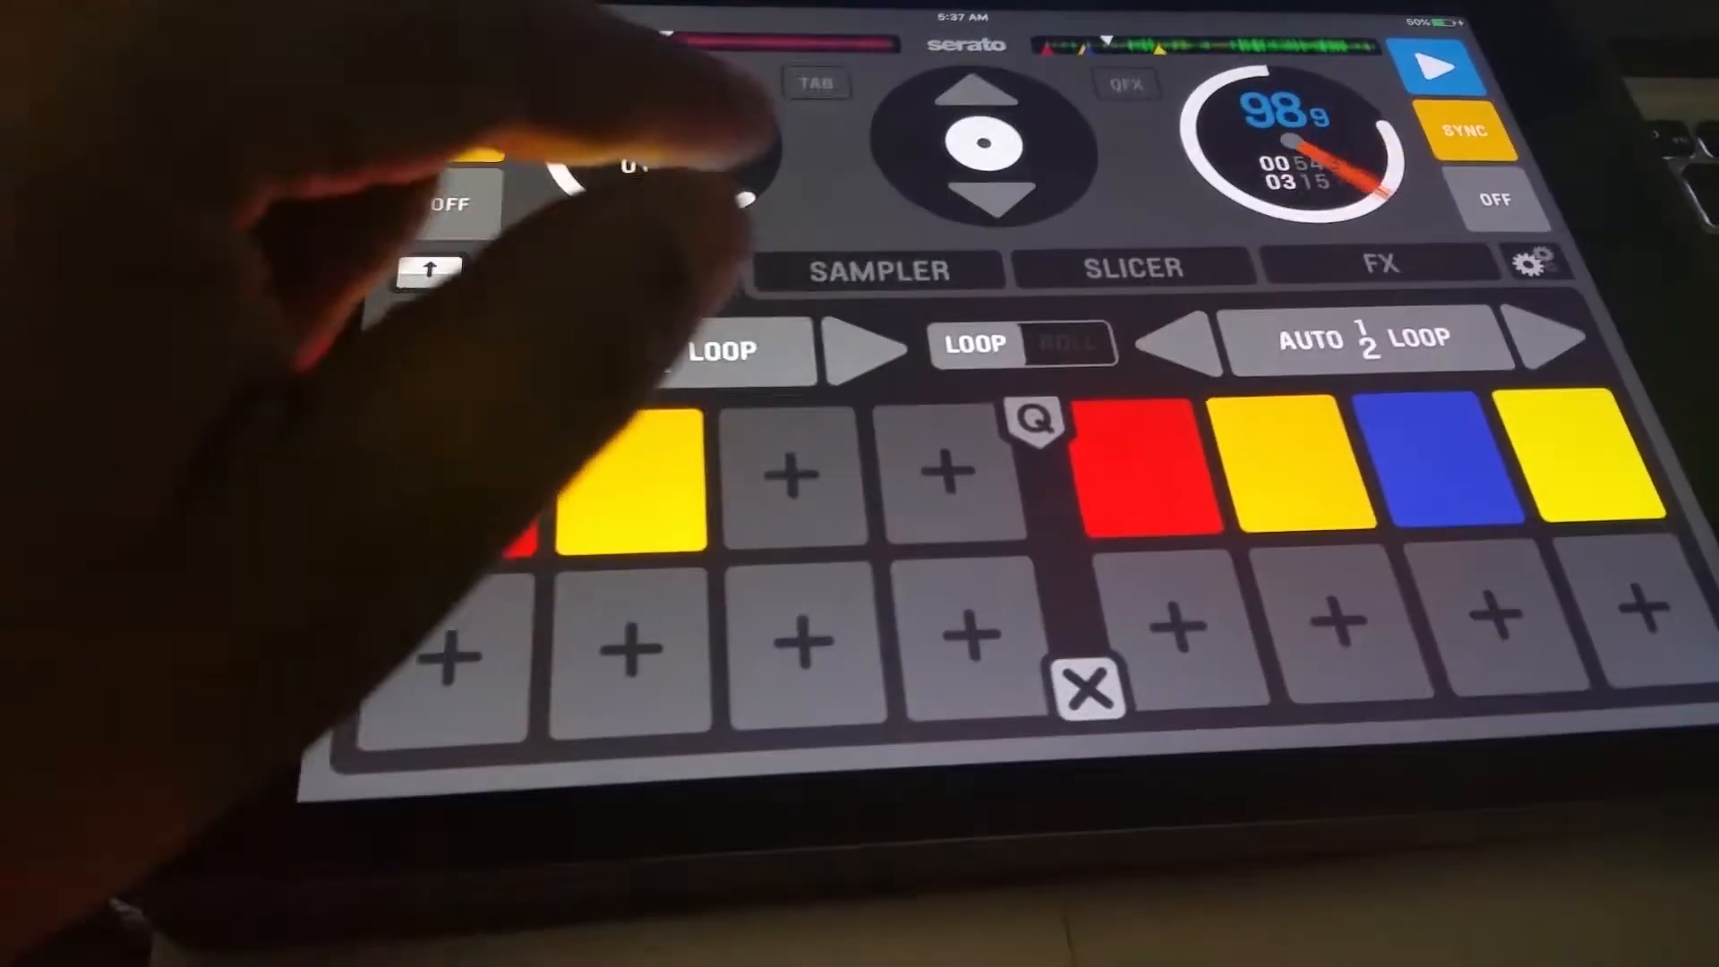
pyautogui.click(878, 270)
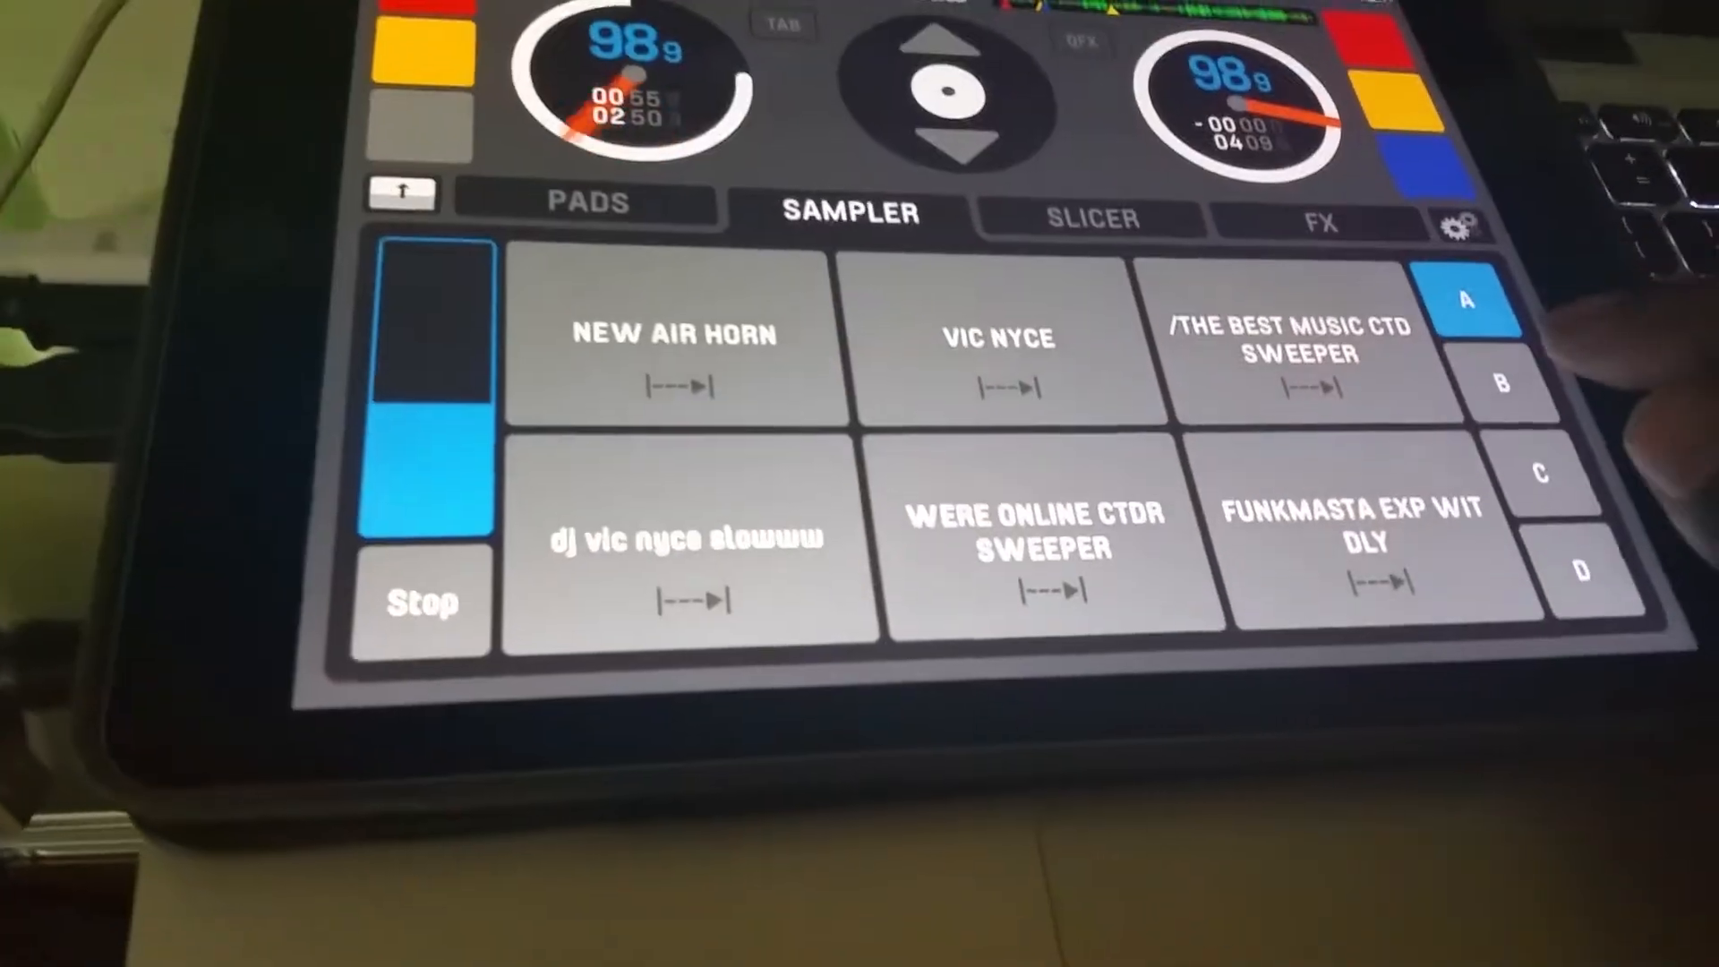
# - Switch the sampler from bank A to bank B
pyautogui.click(1504, 389)
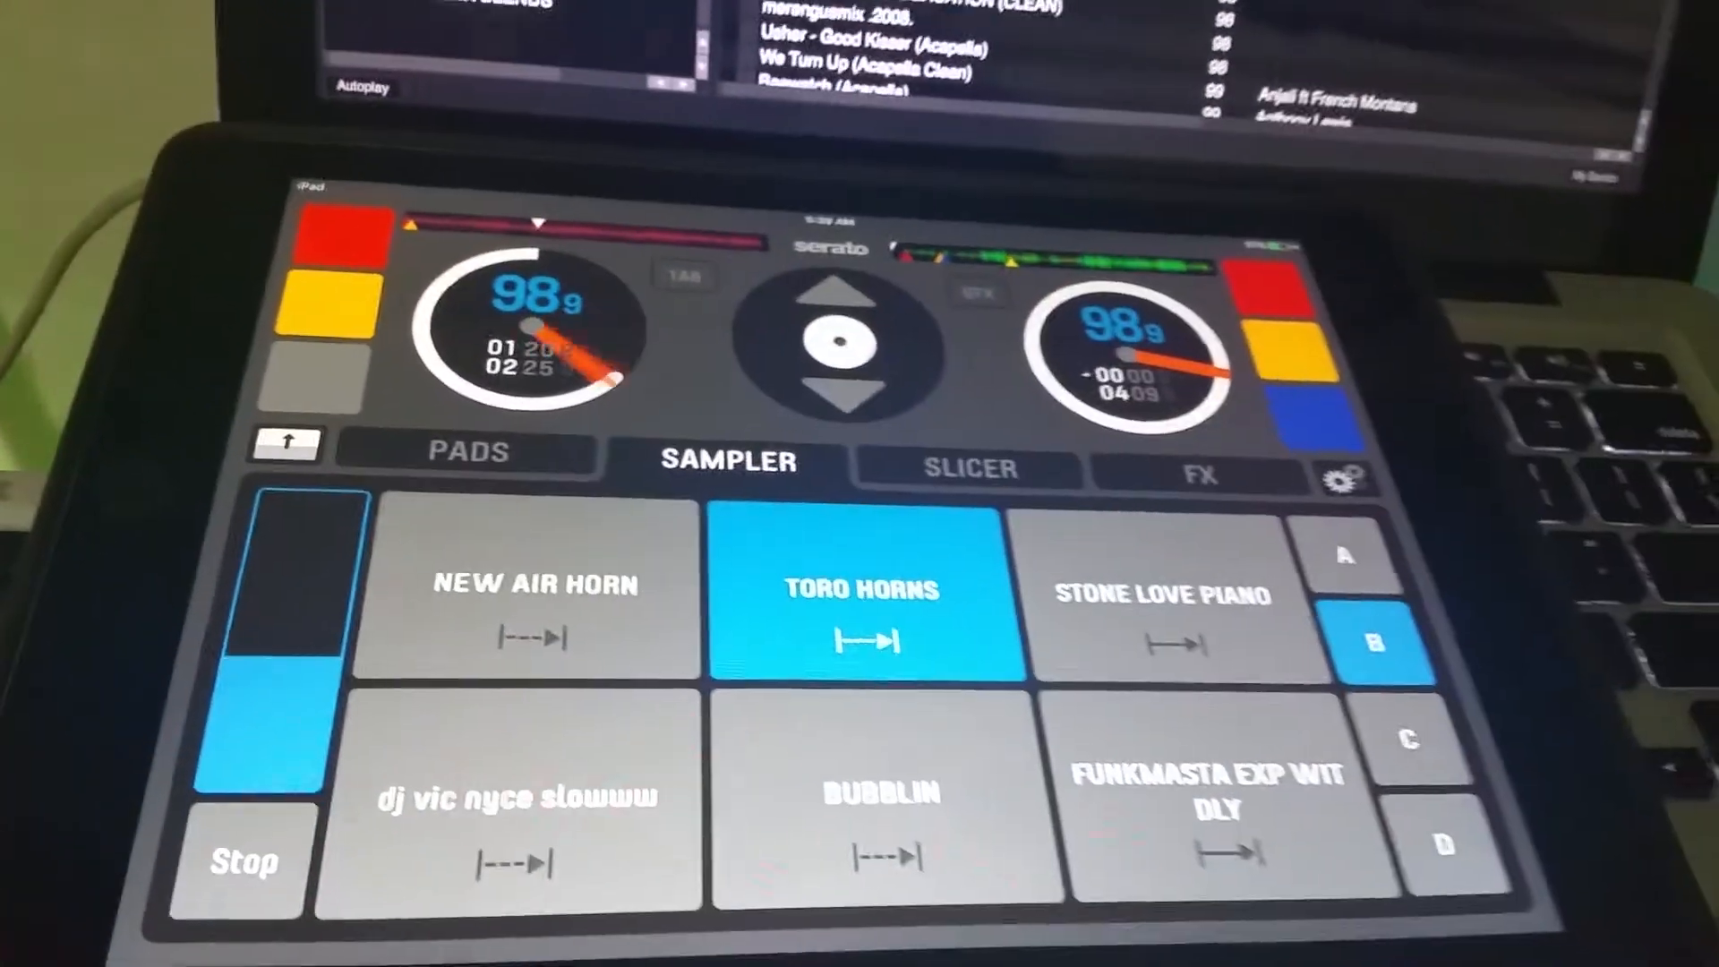
# - Fire bank B samples, including FUNKMASTA EXP WIT DLY, over the mix
pyautogui.click(1162, 597)
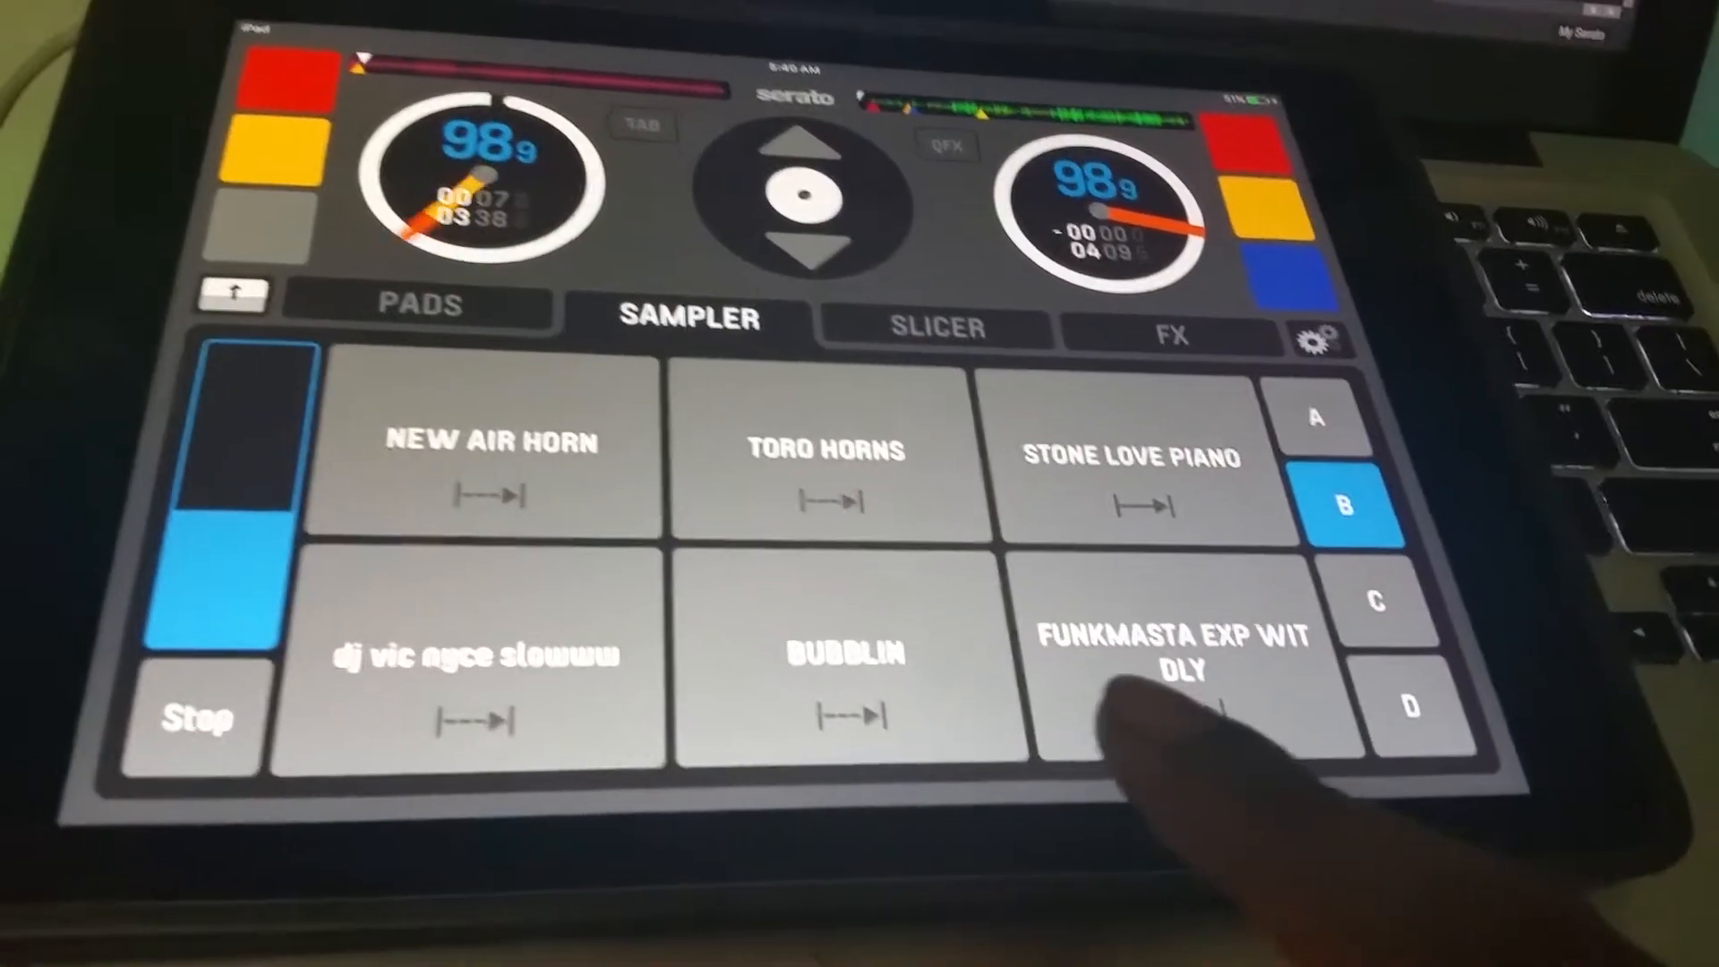
pyautogui.click(848, 658)
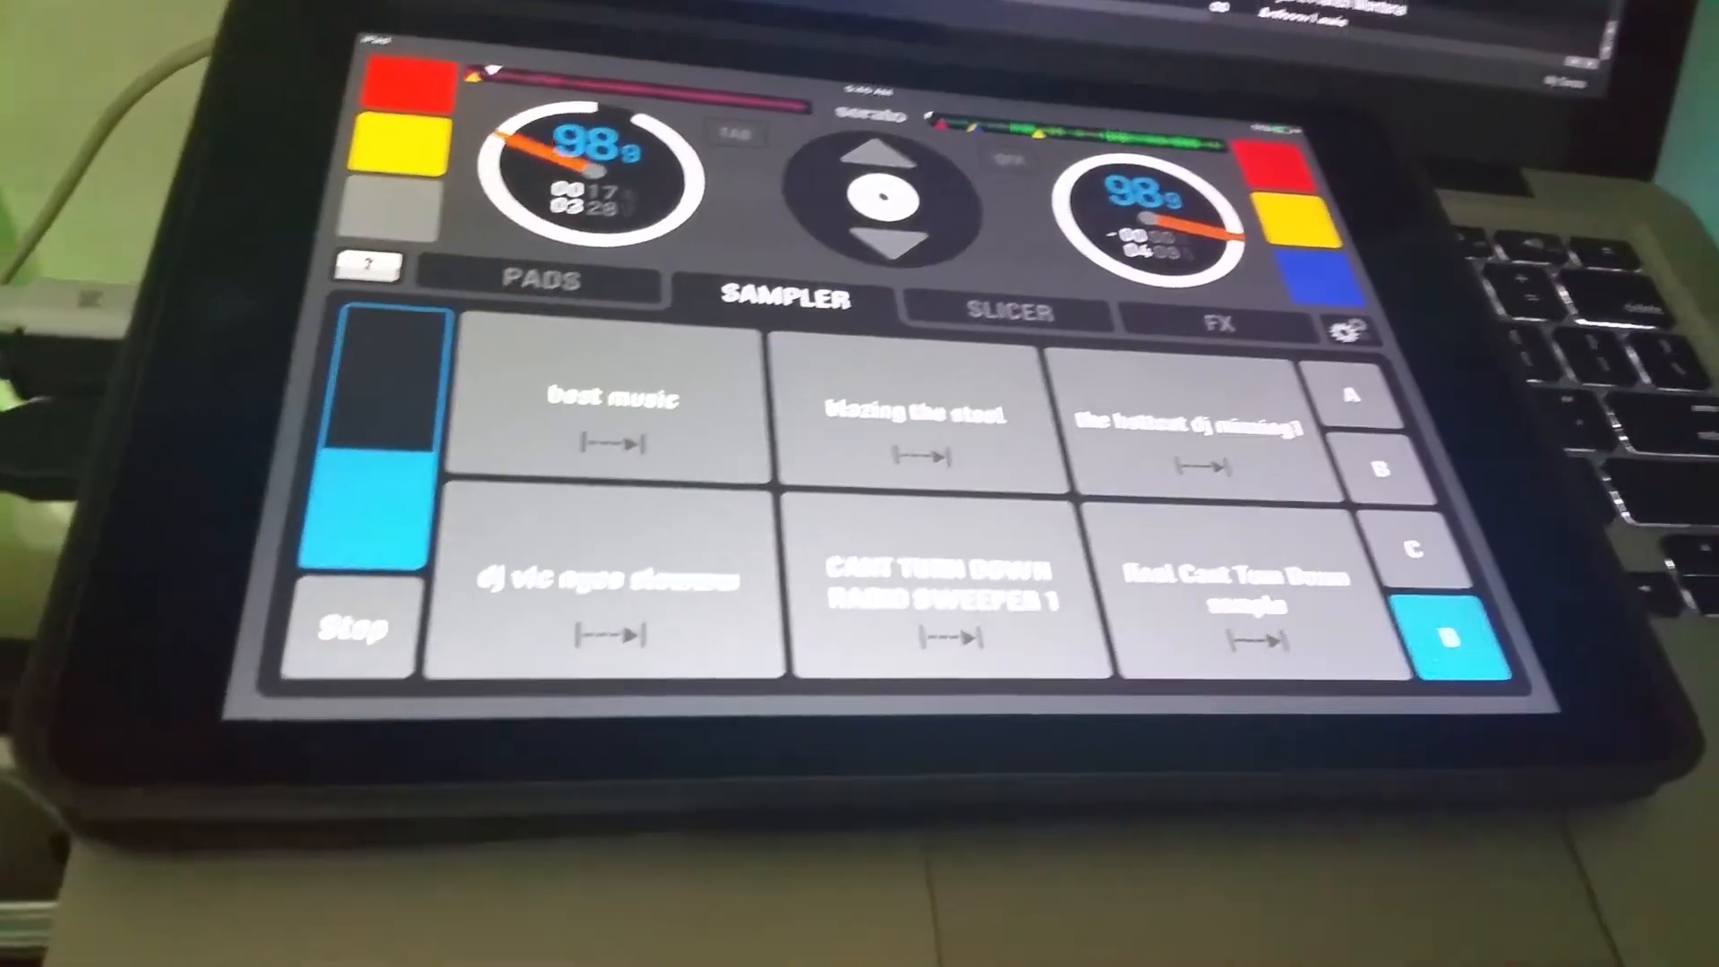
# - Play the blazing the steel pad from bank D
pyautogui.click(919, 422)
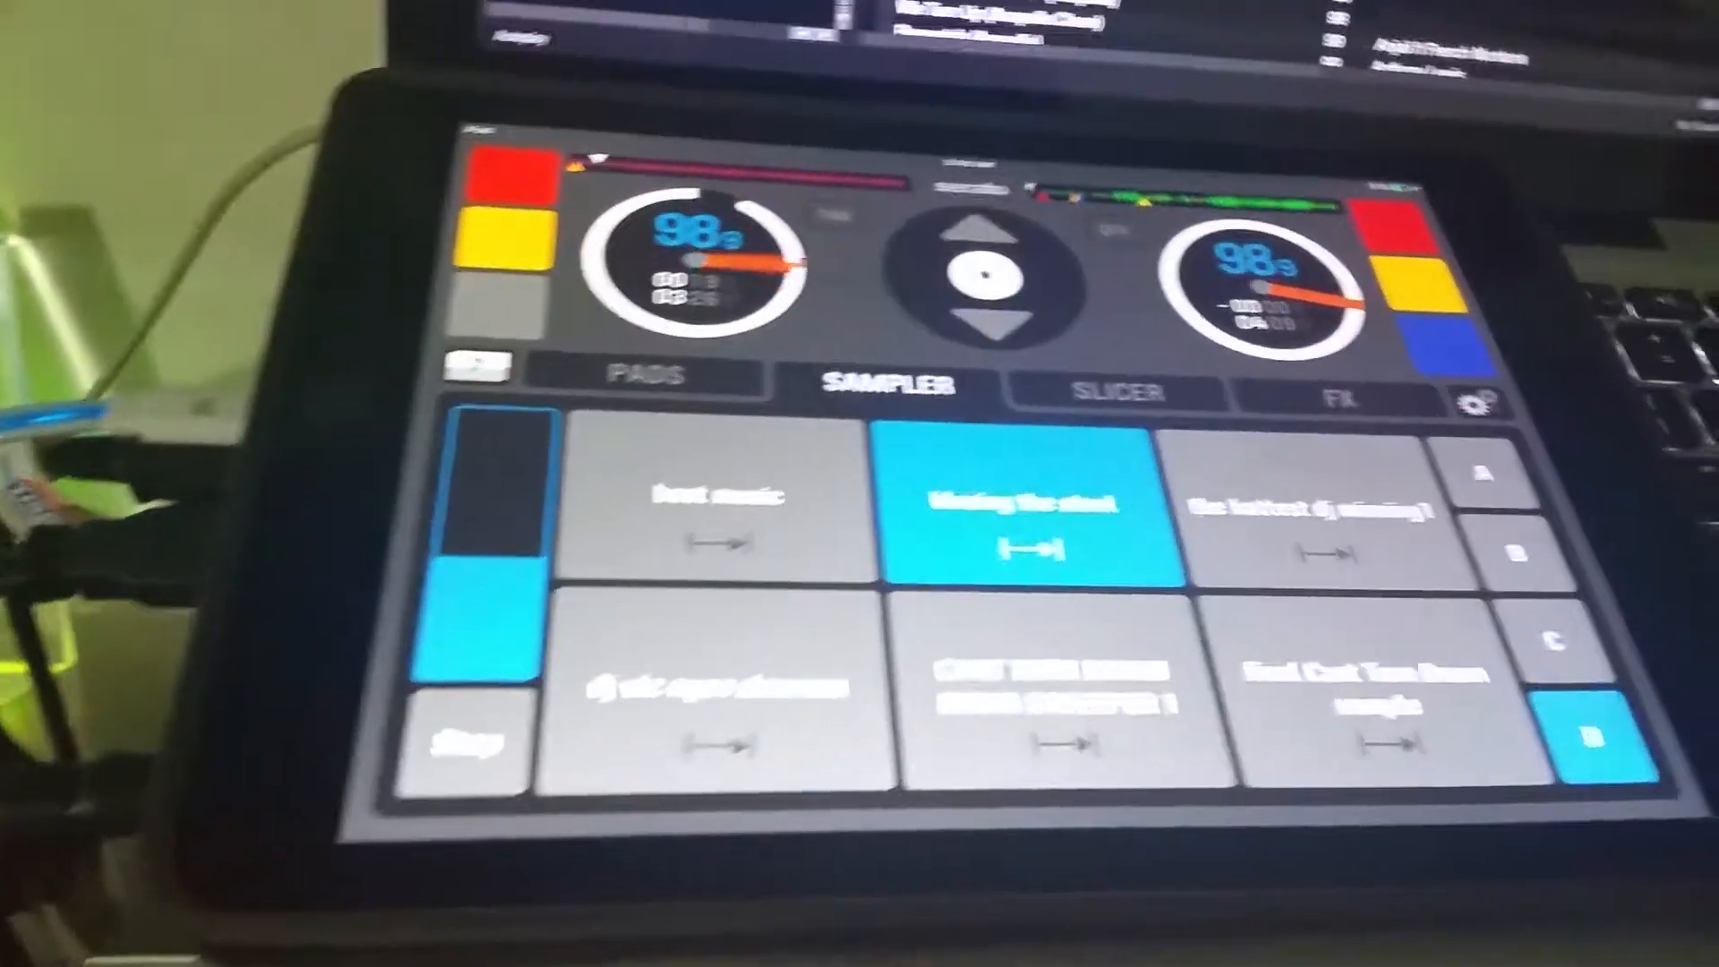